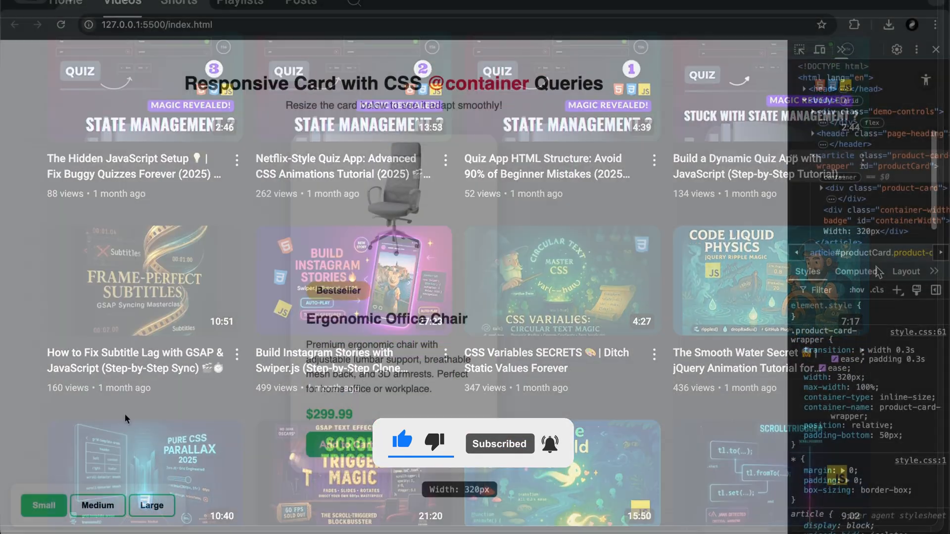
{"action": "left_click", "coordinate": [151, 506]}
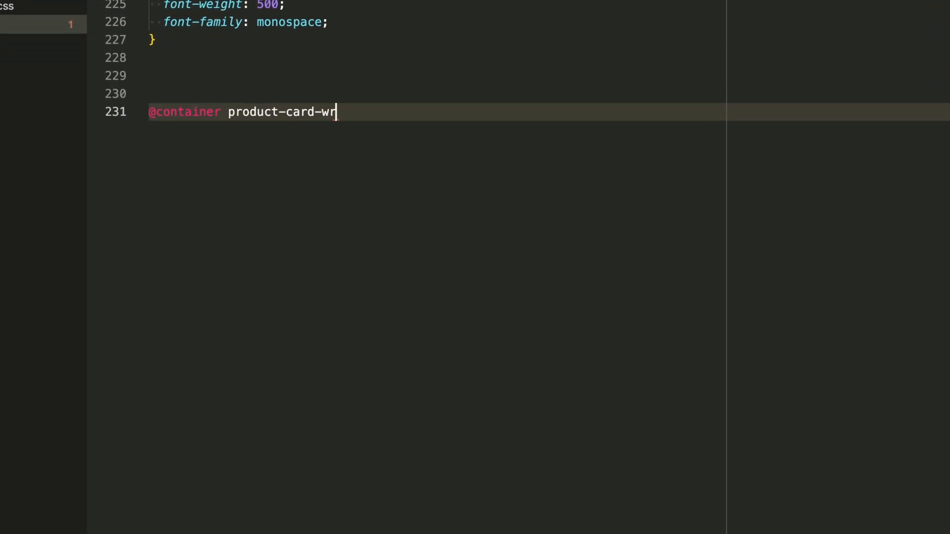
{"action": "type", "text": "apper (min-width"}
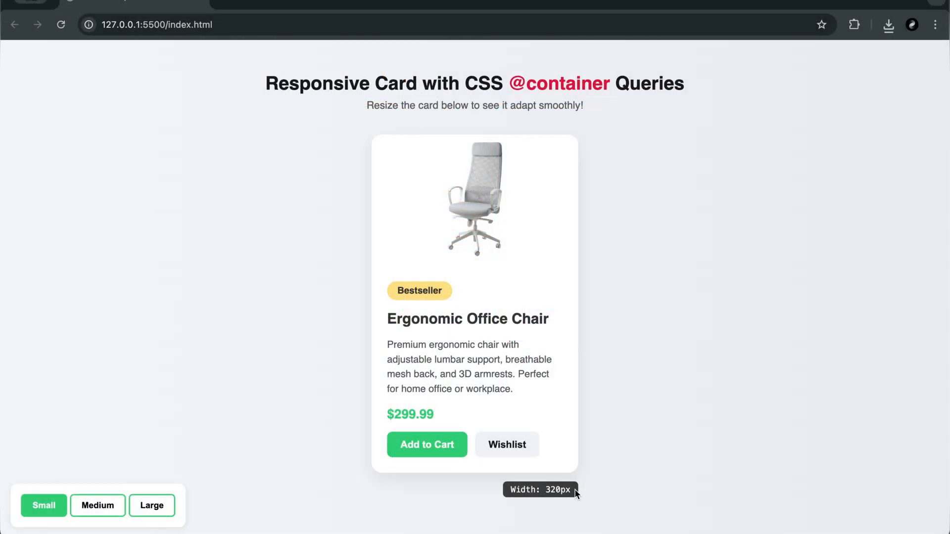
{"action": "mouse_move", "coordinate": [514, 87]}
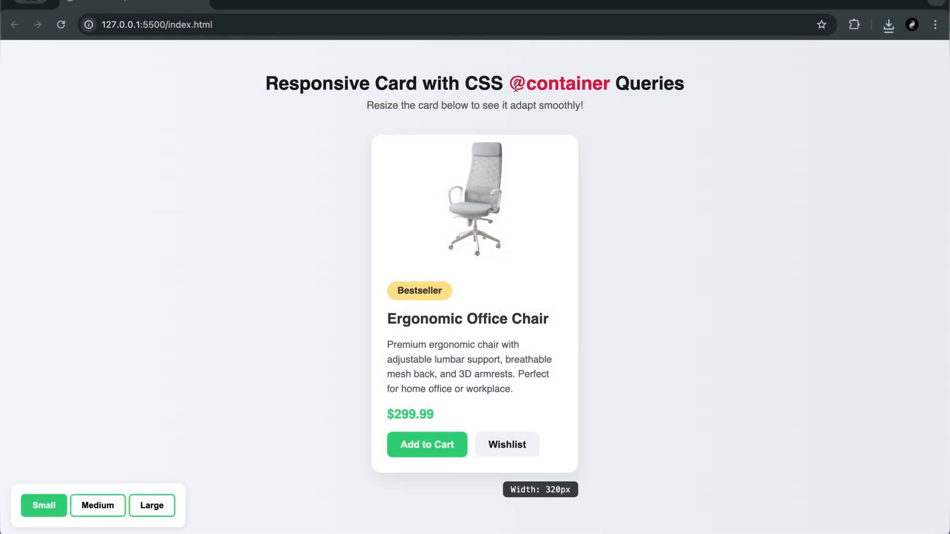
{"action": "mouse_move", "coordinate": [662, 262]}
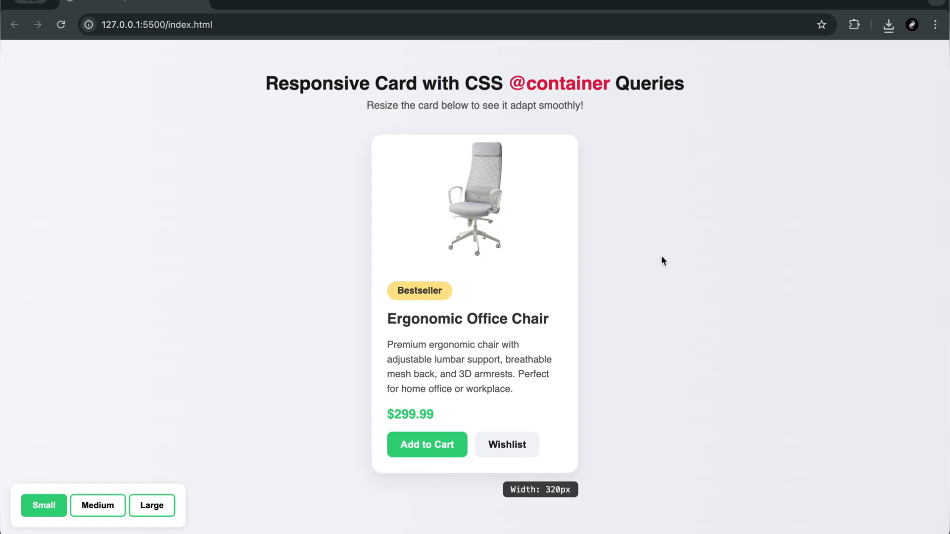
{"action": "mouse_move", "coordinate": [98, 506]}
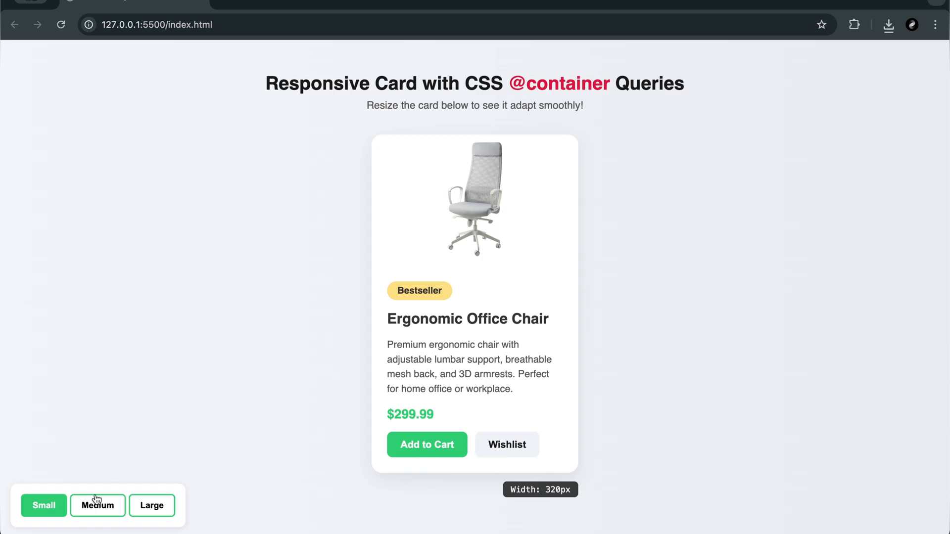
{"action": "left_click", "coordinate": [98, 506]}
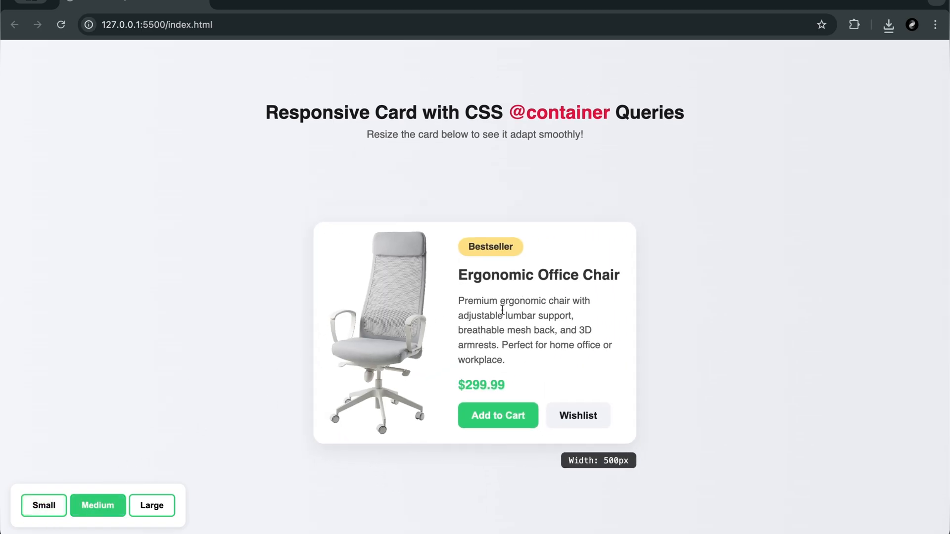
{"action": "mouse_move", "coordinate": [507, 387]}
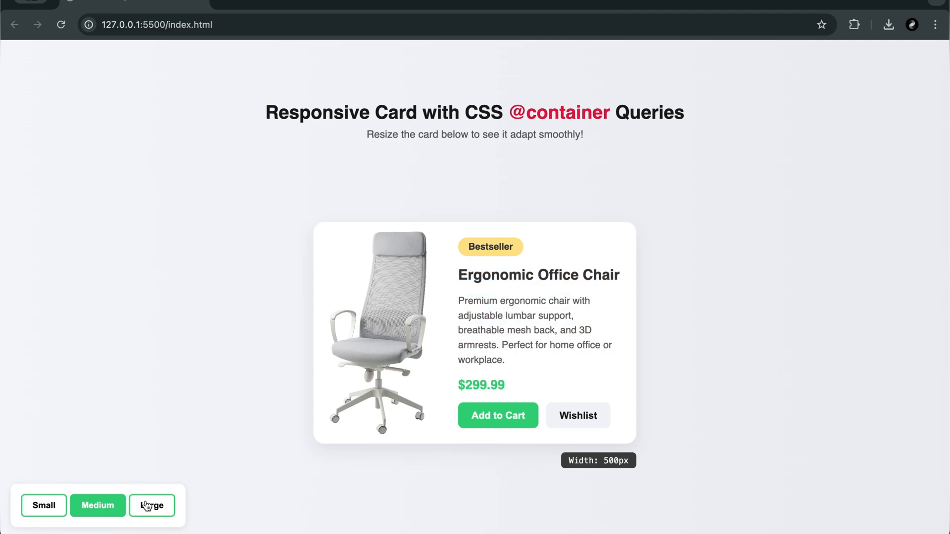
{"action": "left_click", "coordinate": [151, 505]}
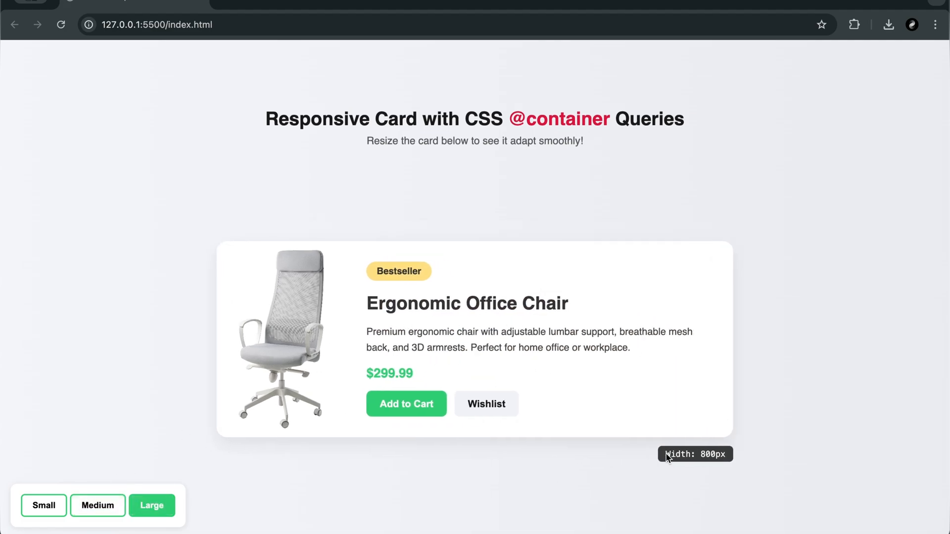
{"action": "left_click", "coordinate": [97, 506]}
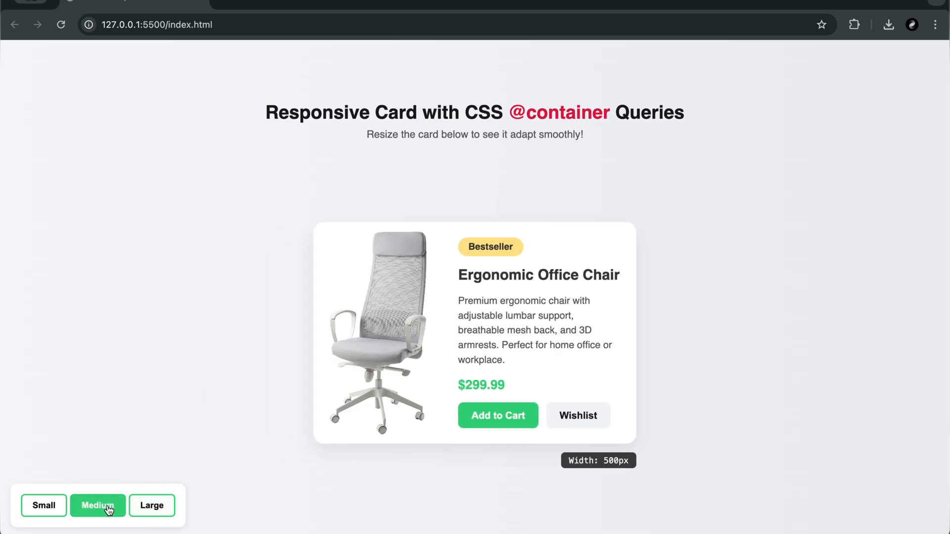
{"action": "left_click", "coordinate": [43, 505]}
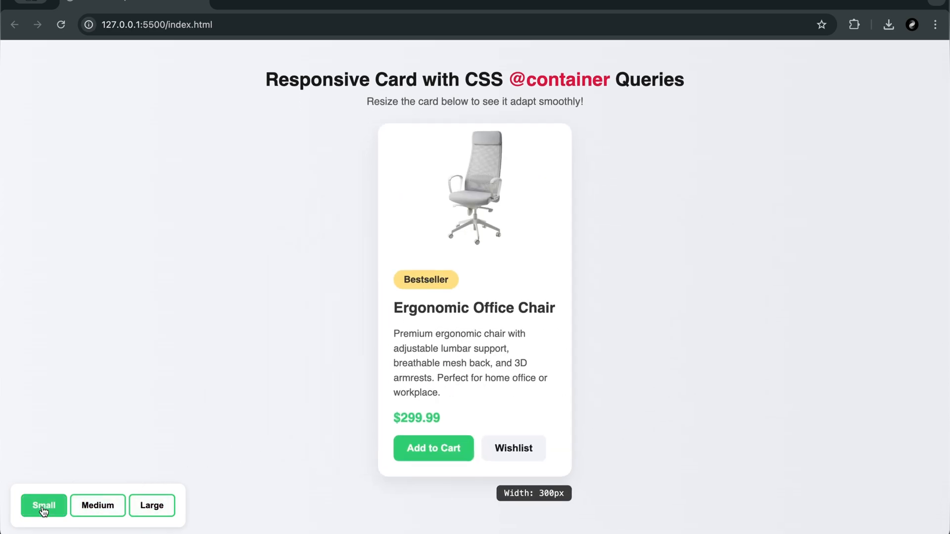
{"action": "left_click", "coordinate": [152, 505]}
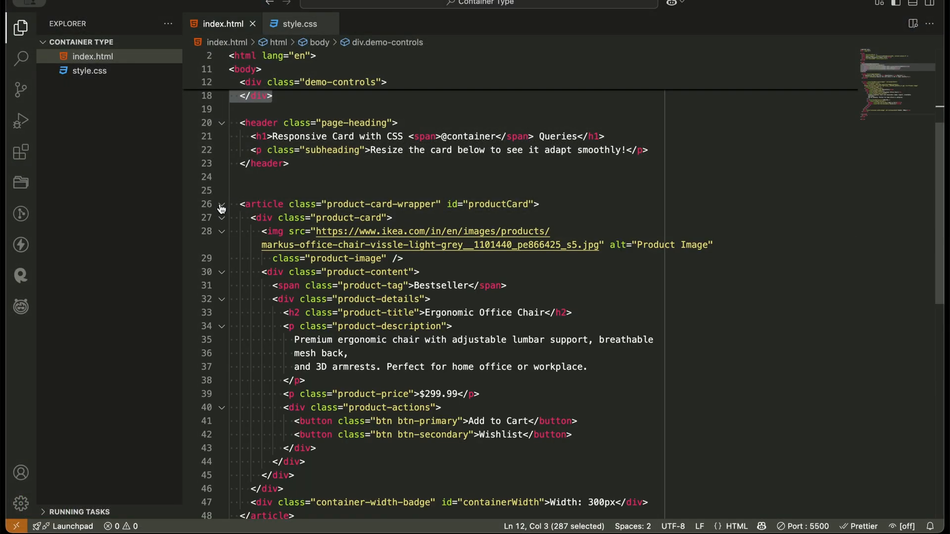
Review the product-card, product-content and product-actions markup in index.html, then return to style.css
{"action": "left_click", "coordinate": [222, 218]}
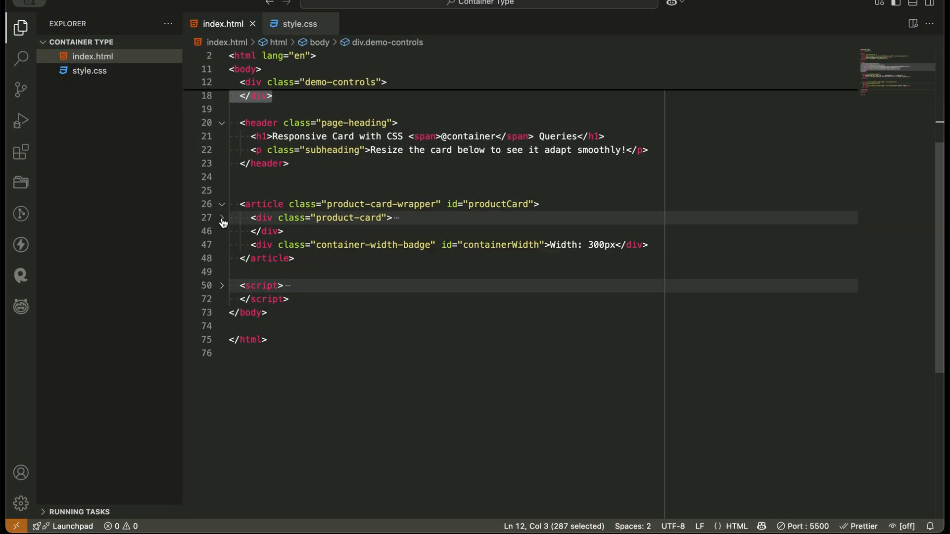
{"action": "left_click", "coordinate": [221, 217]}
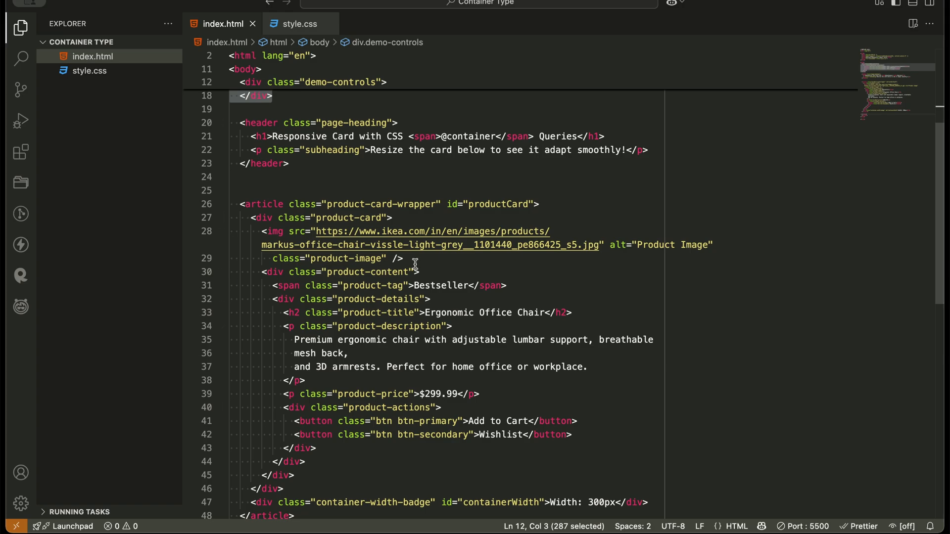
{"action": "left_click", "coordinate": [417, 271]}
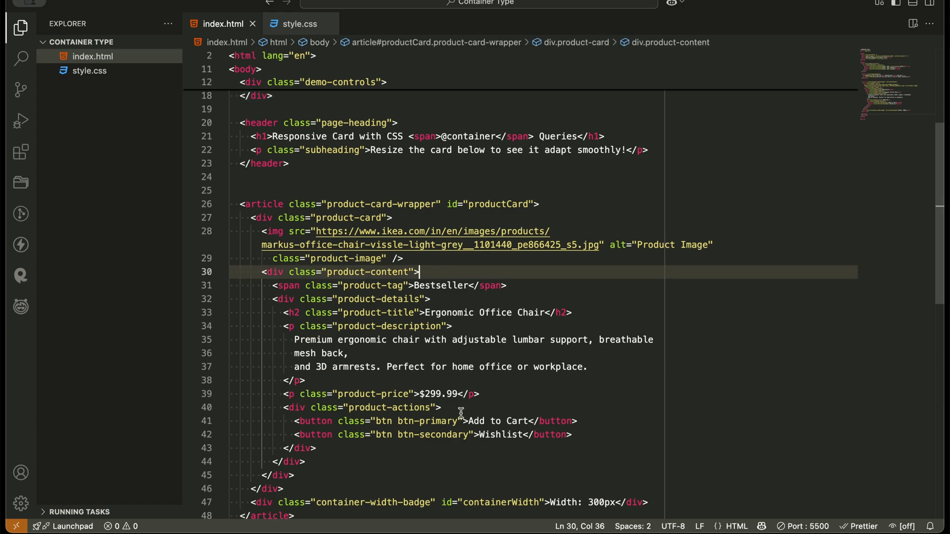
{"action": "left_click", "coordinate": [443, 407]}
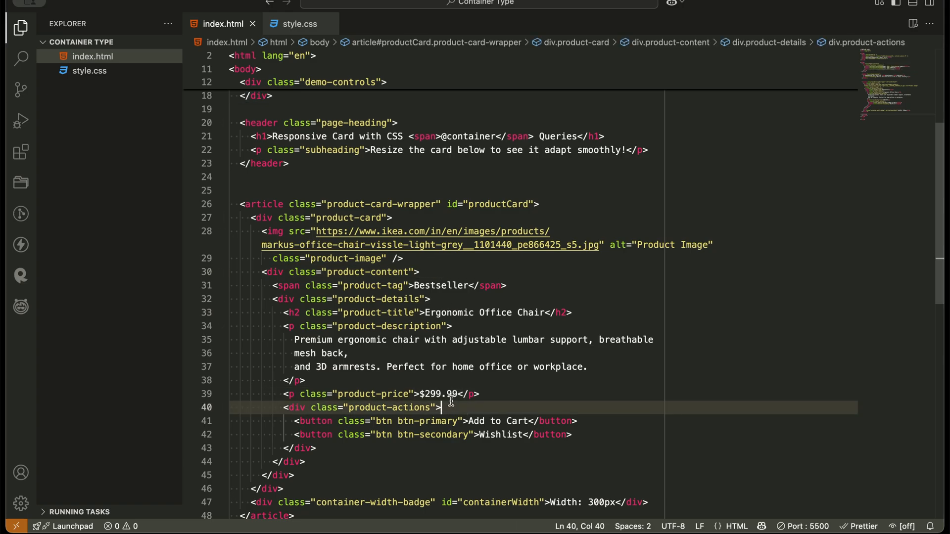
{"action": "left_click", "coordinate": [298, 24]}
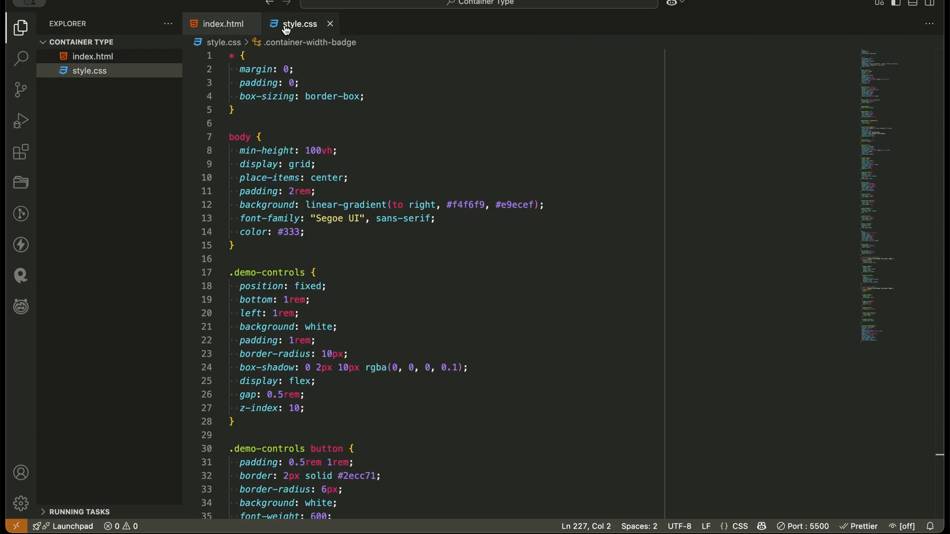
{"action": "scroll", "scroll_direction": "down", "scroll_amount": 3}
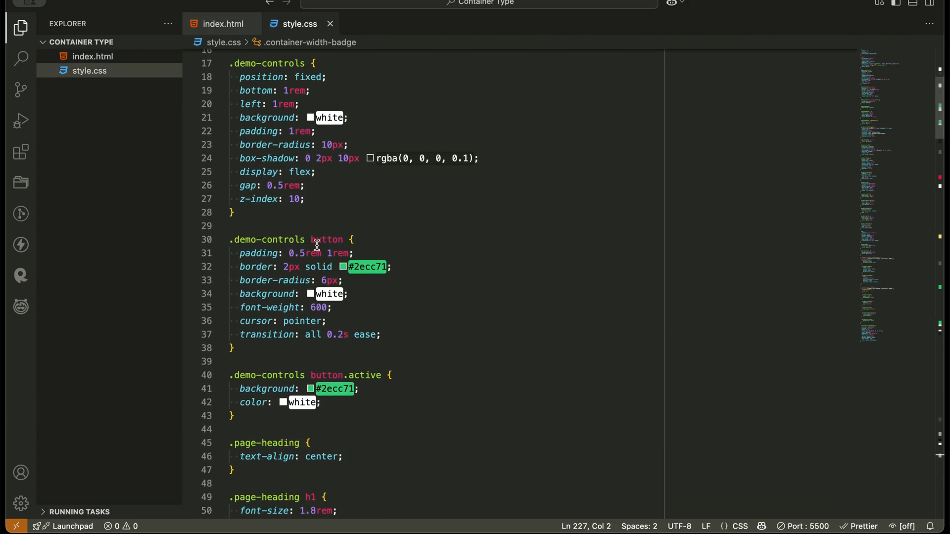
{"action": "scroll", "scroll_direction": "down", "scroll_amount": 3}
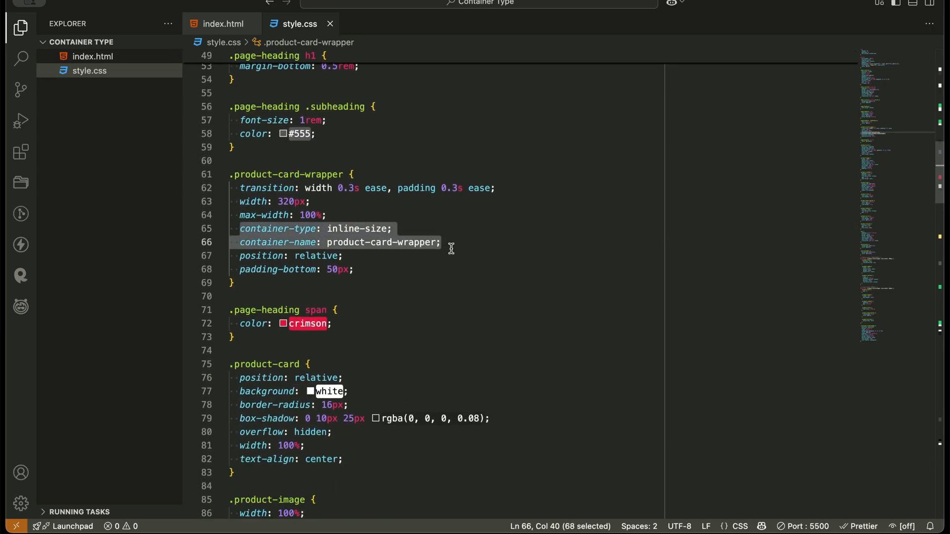
{"action": "left_click", "coordinate": [442, 243]}
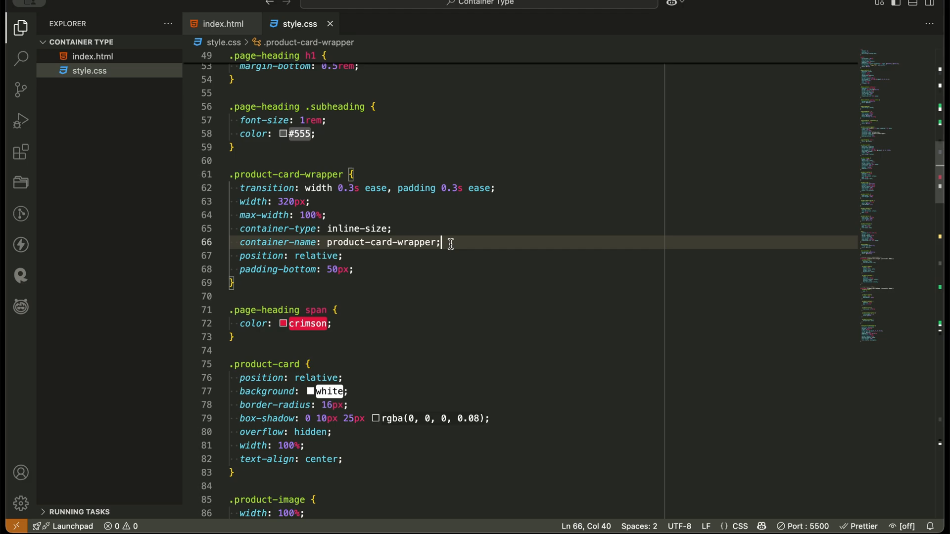
{"action": "scroll", "scroll_direction": "down", "scroll_amount": 3}
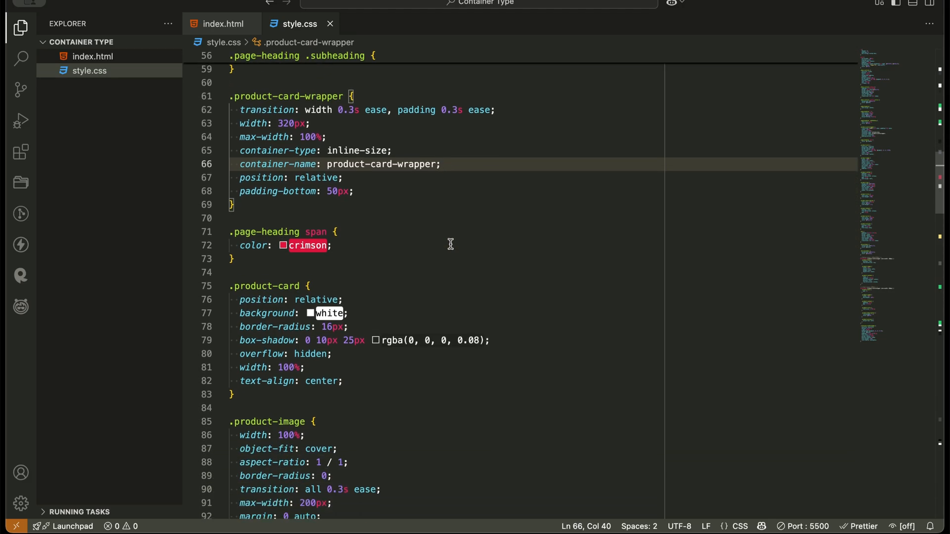
{"action": "scroll", "scroll_direction": "down", "scroll_amount": 3}
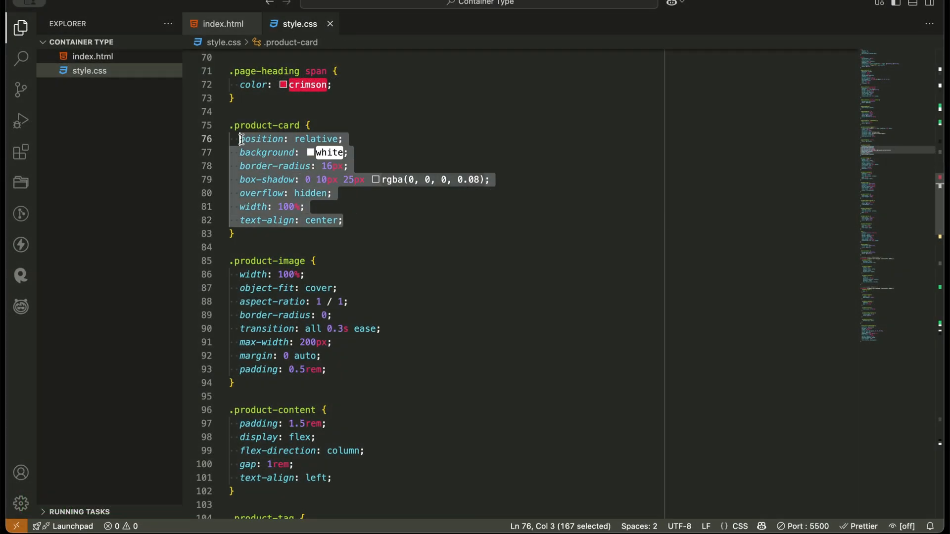
{"action": "scroll", "scroll_direction": "down", "scroll_amount": 3}
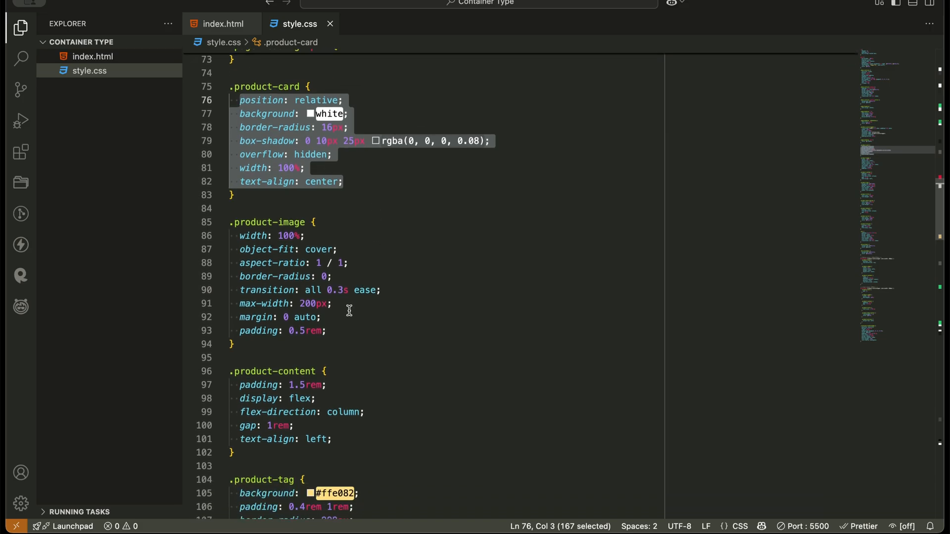
{"action": "left_click", "coordinate": [233, 221]}
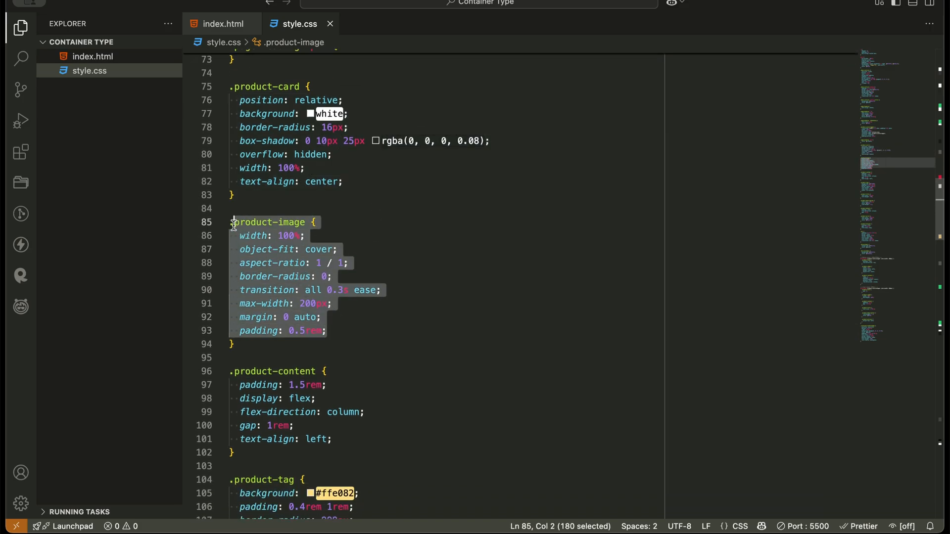
{"action": "scroll", "scroll_direction": "down", "scroll_amount": 3}
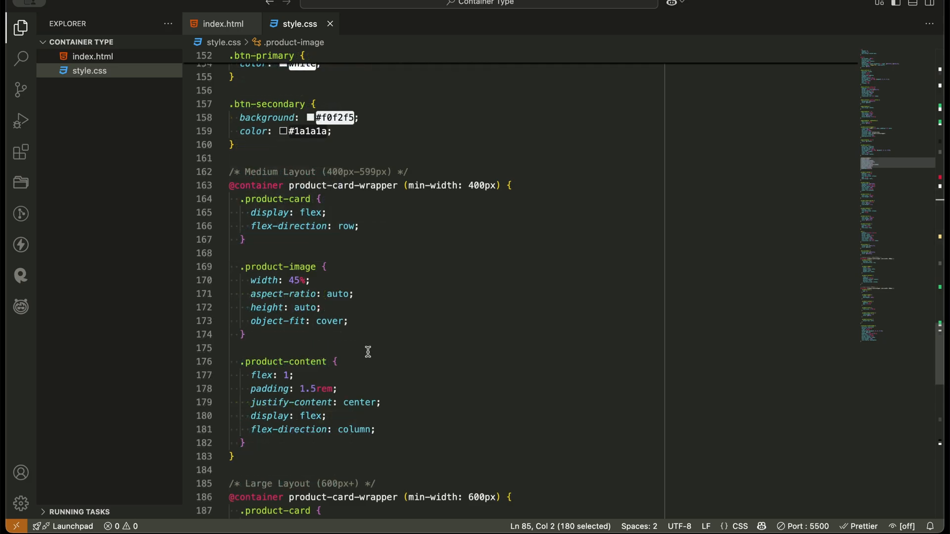
{"action": "mouse_move", "coordinate": [229, 190]}
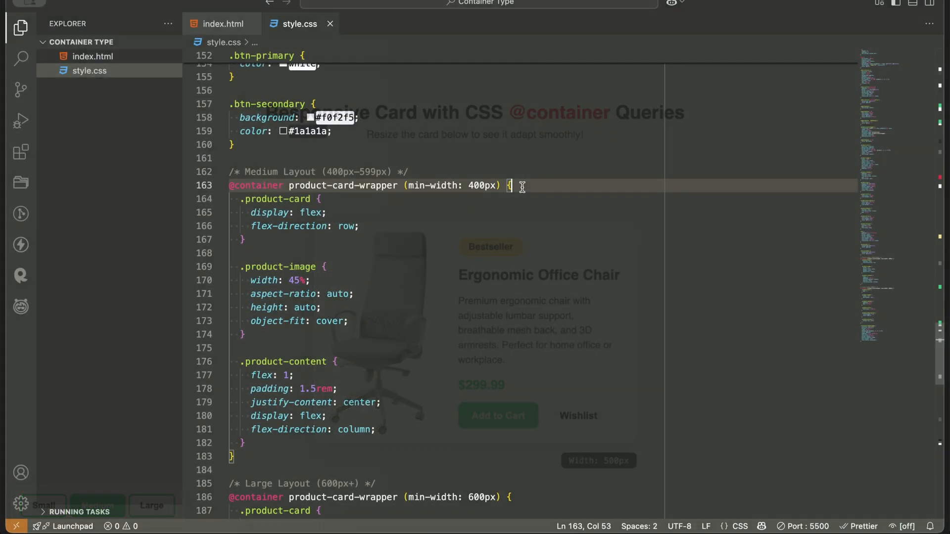
{"action": "left_click", "coordinate": [255, 239]}
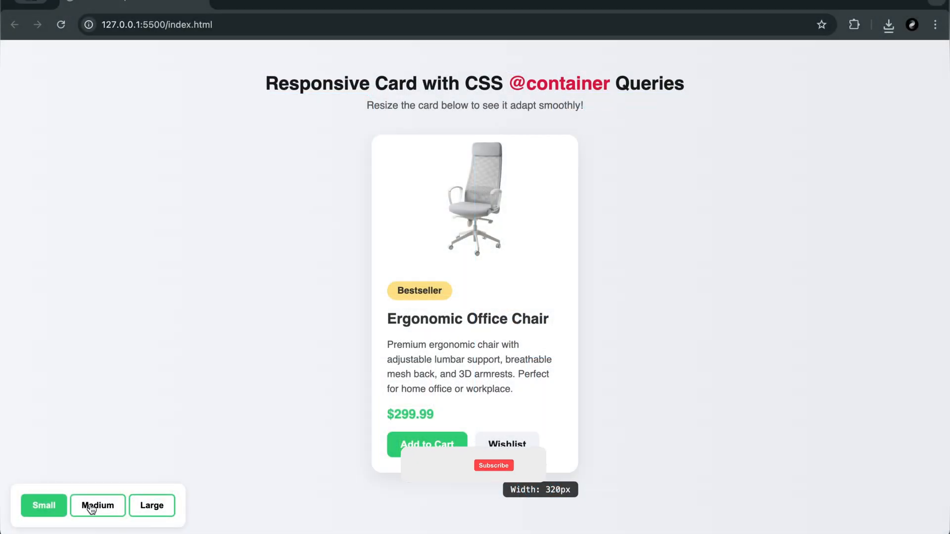
{"action": "left_click", "coordinate": [97, 505]}
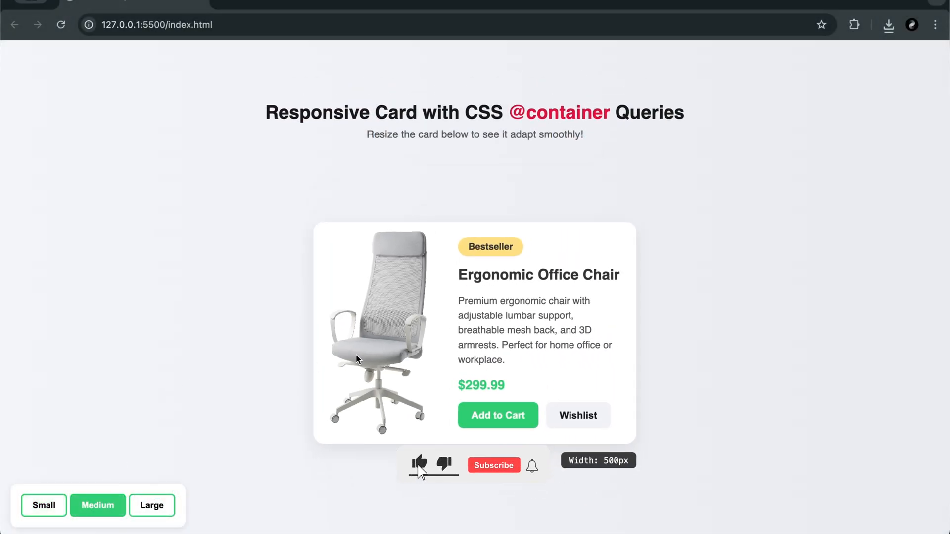
{"action": "left_click", "coordinate": [493, 465]}
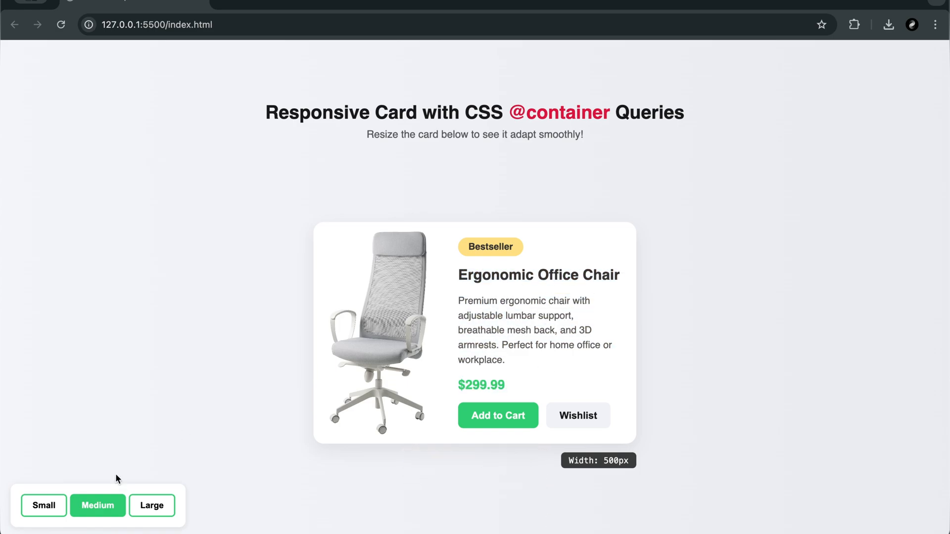
{"action": "left_click", "coordinate": [152, 506]}
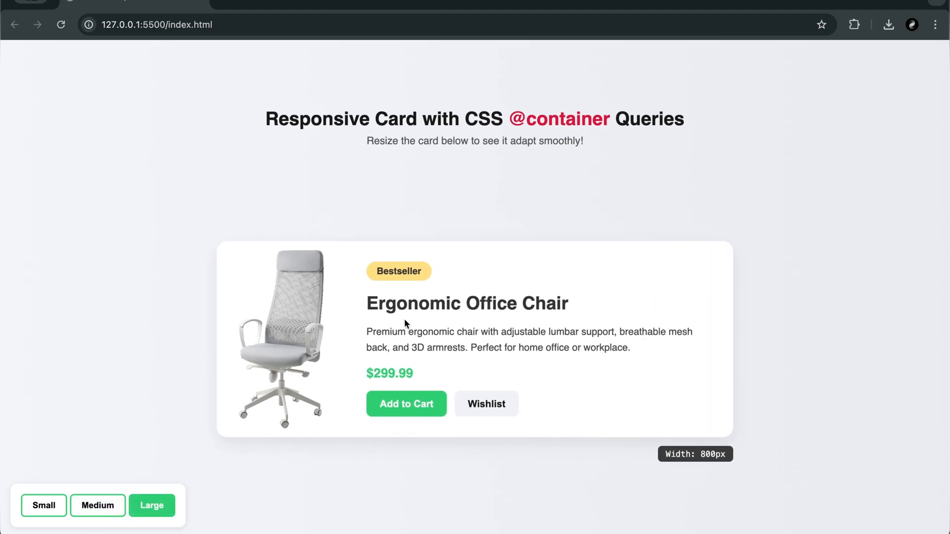
{"action": "mouse_move", "coordinate": [664, 458]}
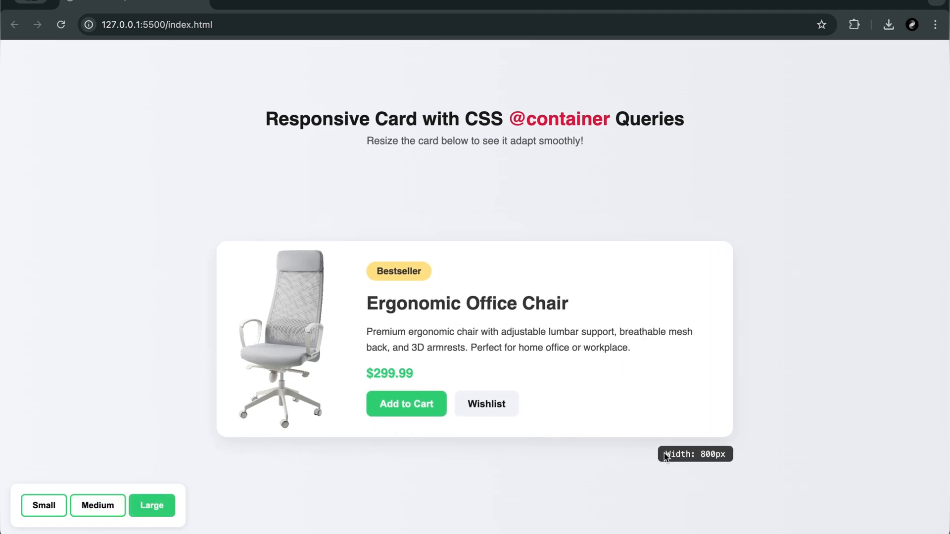
{"action": "mouse_move", "coordinate": [98, 506]}
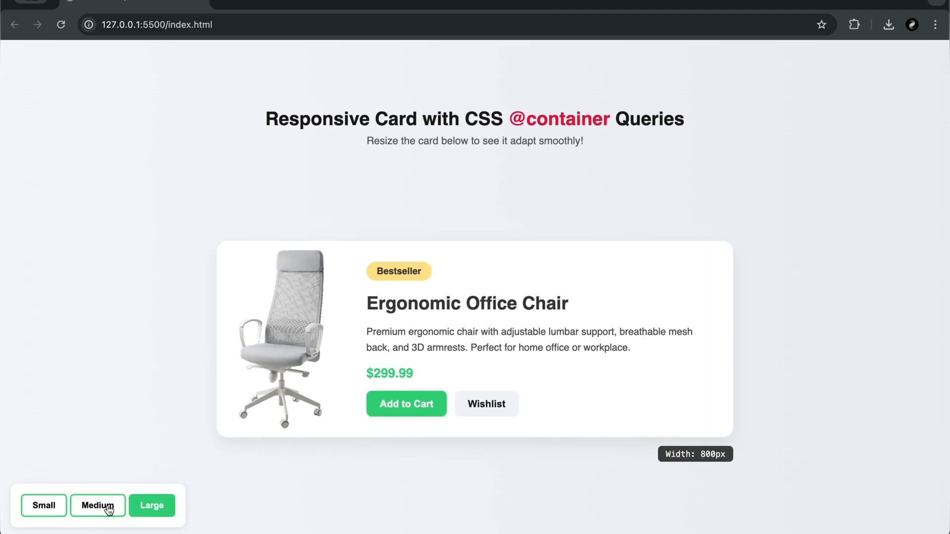
{"action": "left_click", "coordinate": [43, 506]}
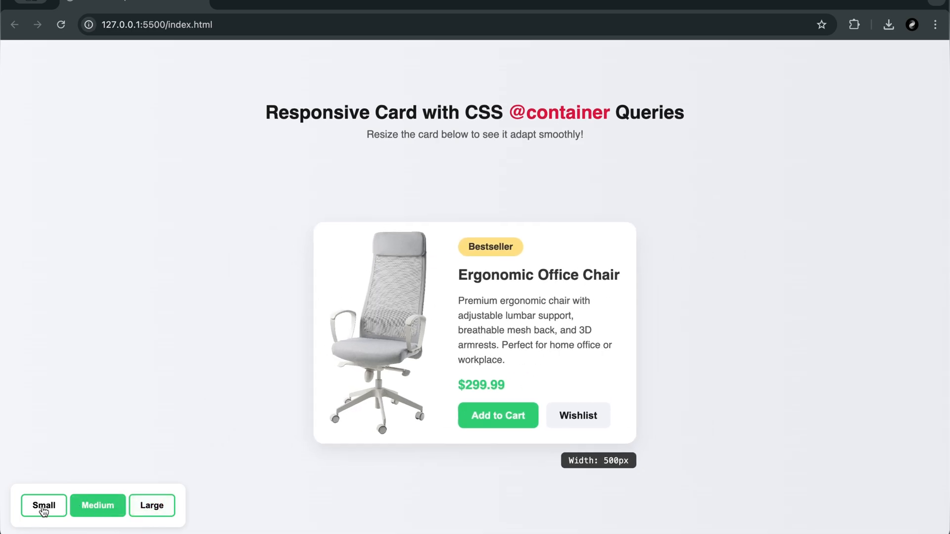
{"action": "left_click", "coordinate": [43, 506]}
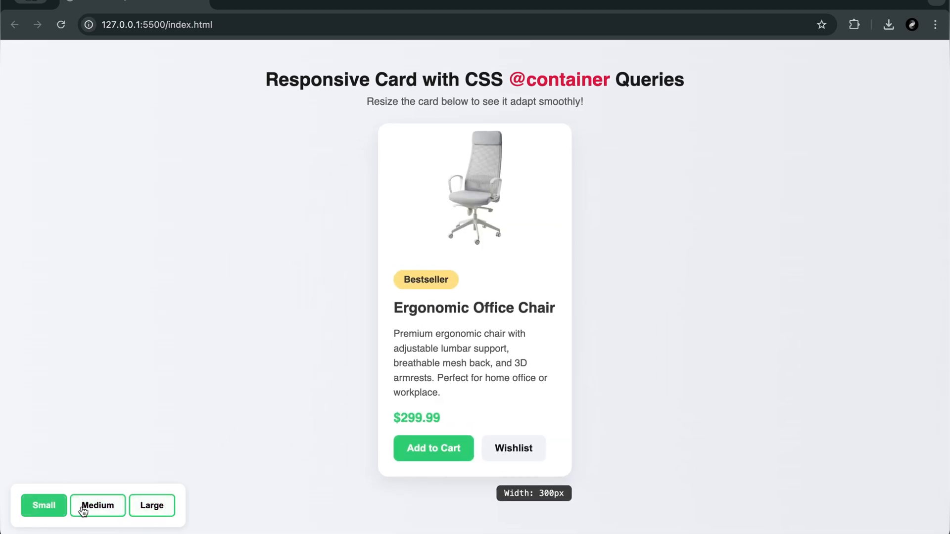